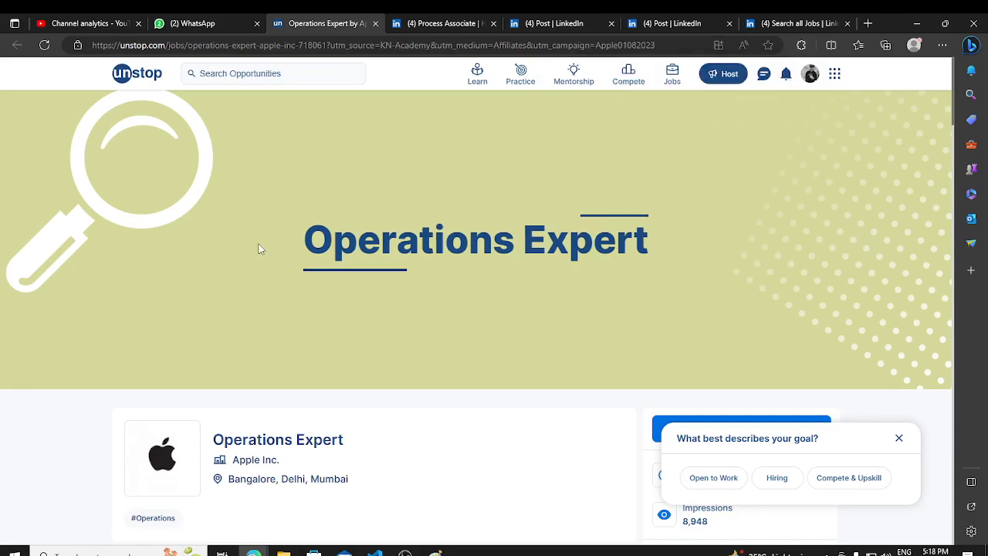
Step: Read the candidate responsibilities list on the current posting, highlighting it, then return up
scroll("down", 3)
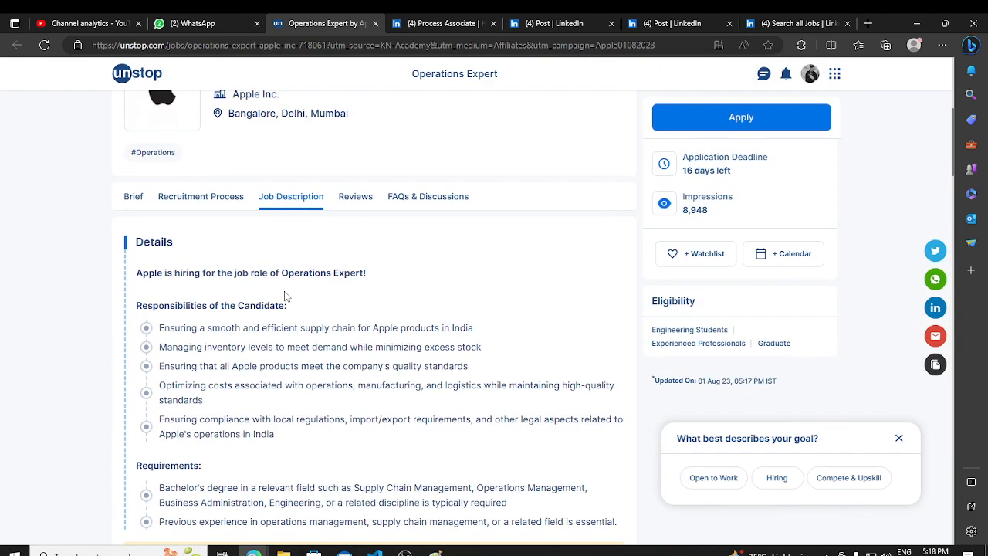
scroll("down", 3)
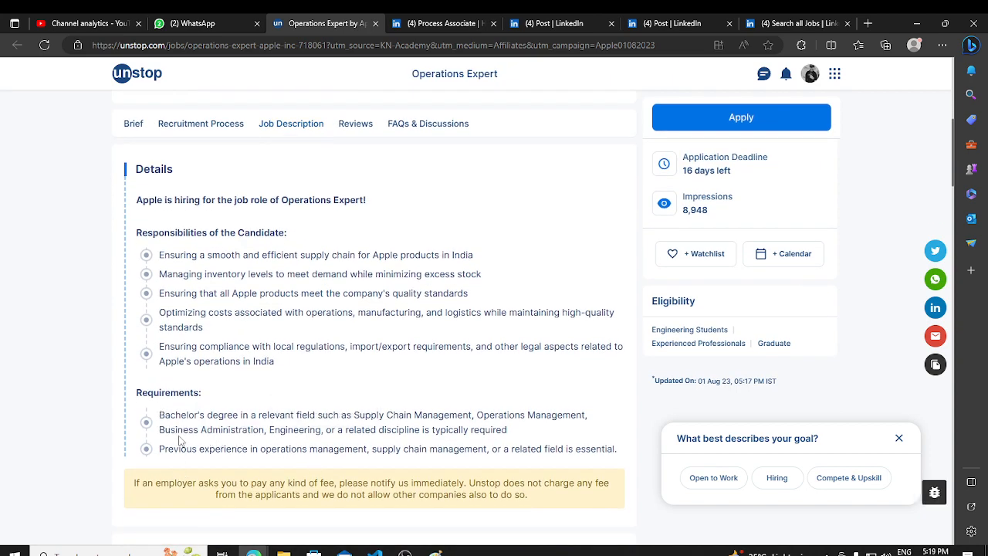
mouse_move(173, 474)
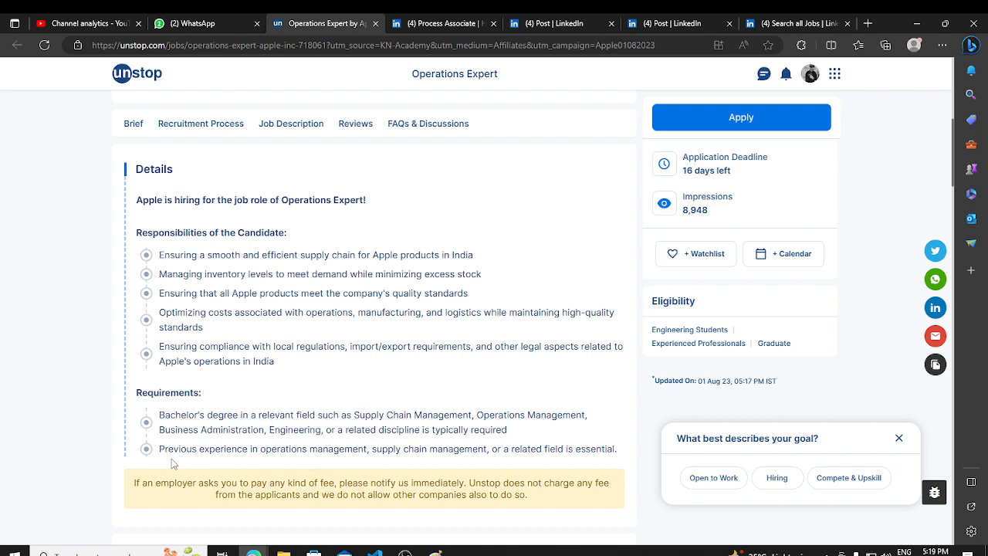
mouse_move(377, 467)
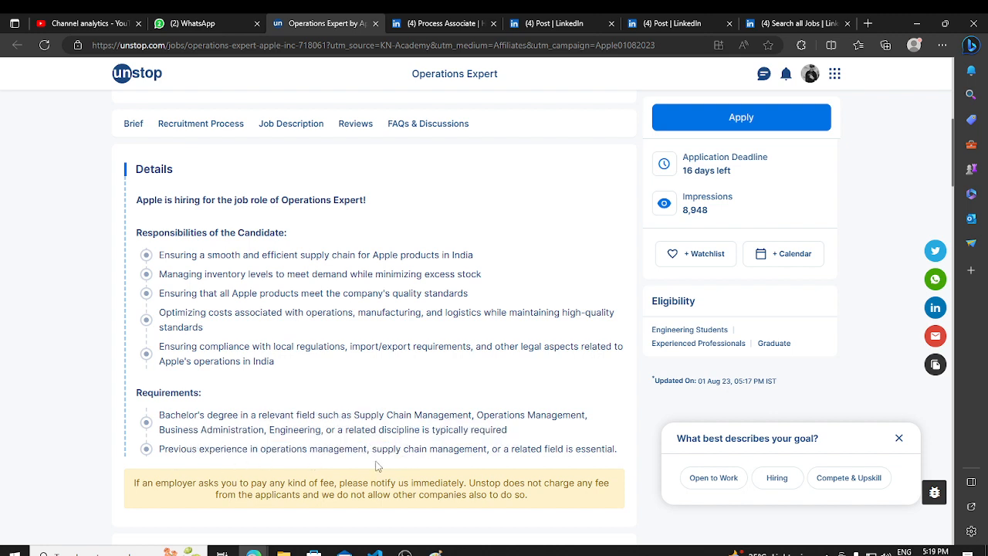
left_click_drag(158, 254, 274, 361)
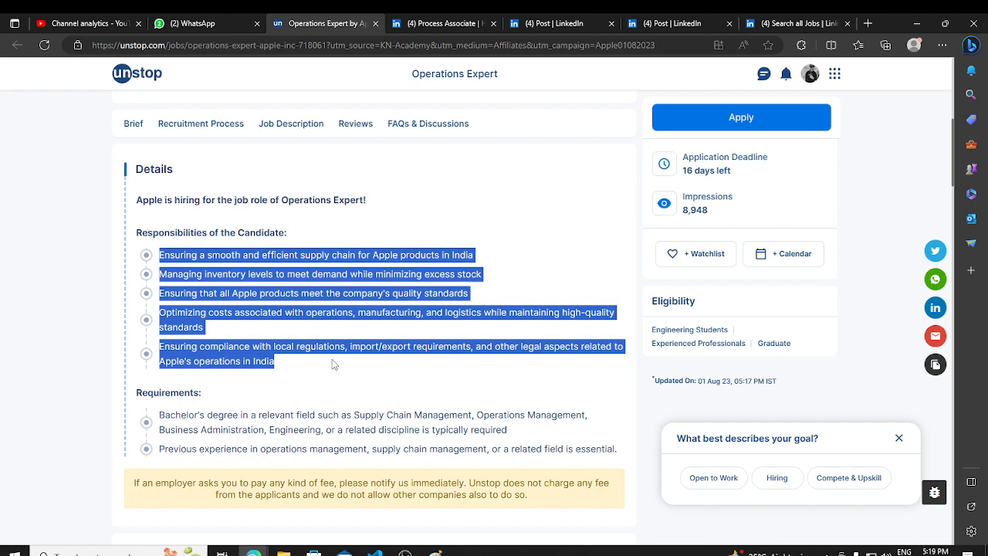
scroll("up", 3)
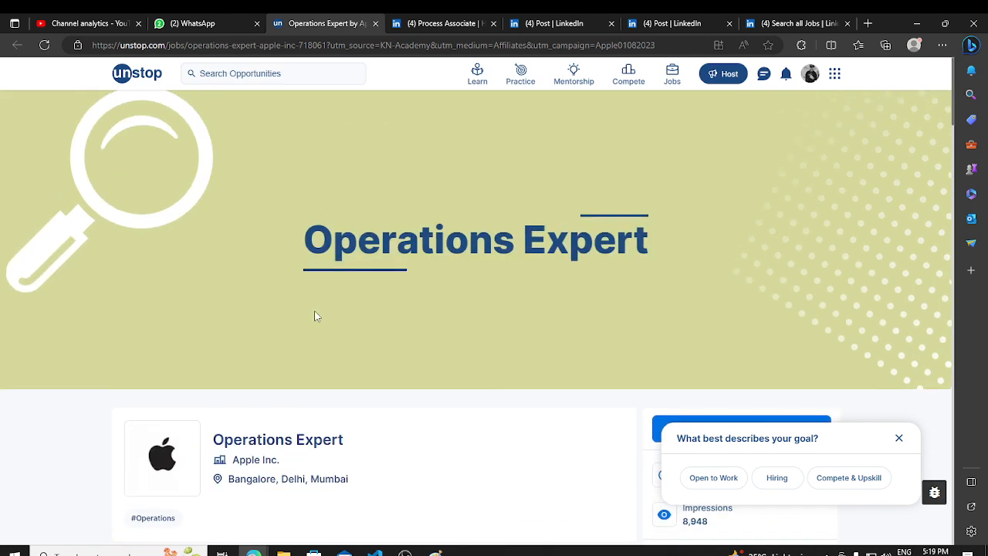
Step: Bring up the HCLTech Process Associate posting and highlight its HR contact and email lines
left_click(448, 23)
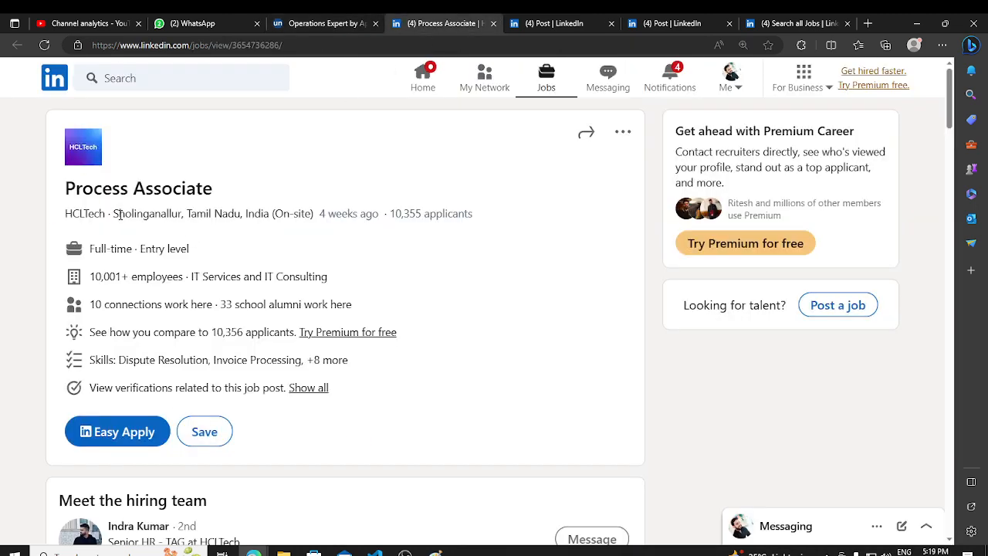
double_click(139, 189)
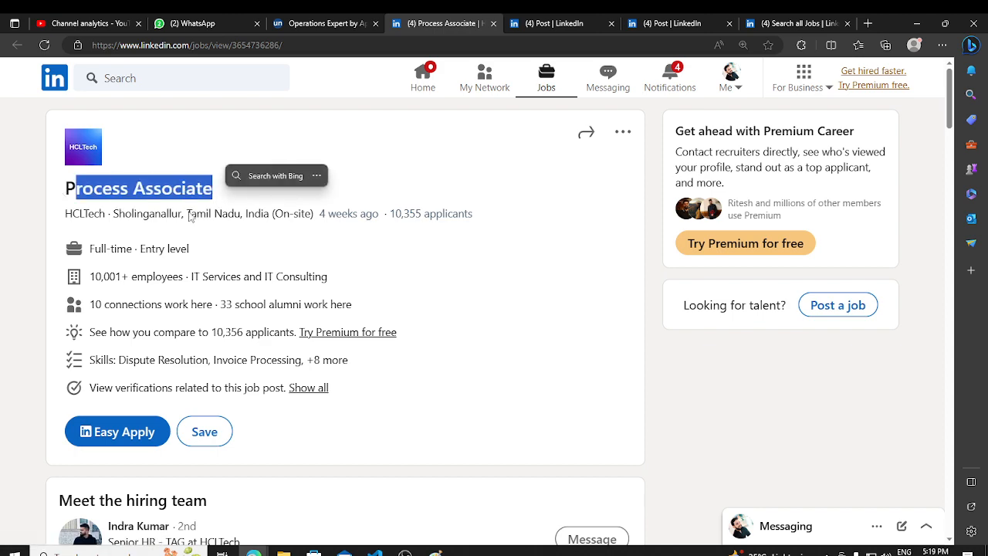
scroll("down", 3)
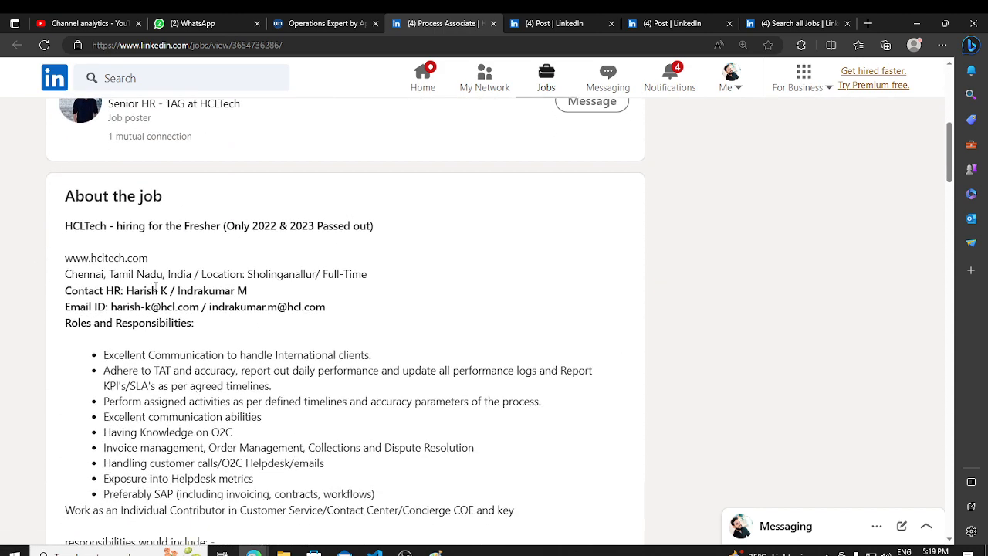
left_click_drag(65, 291, 326, 306)
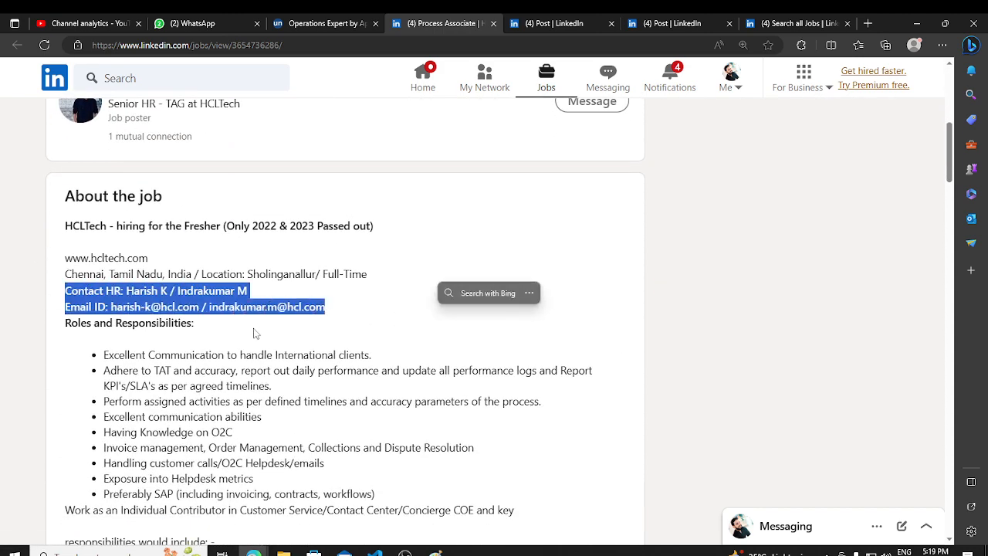
left_click(250, 332)
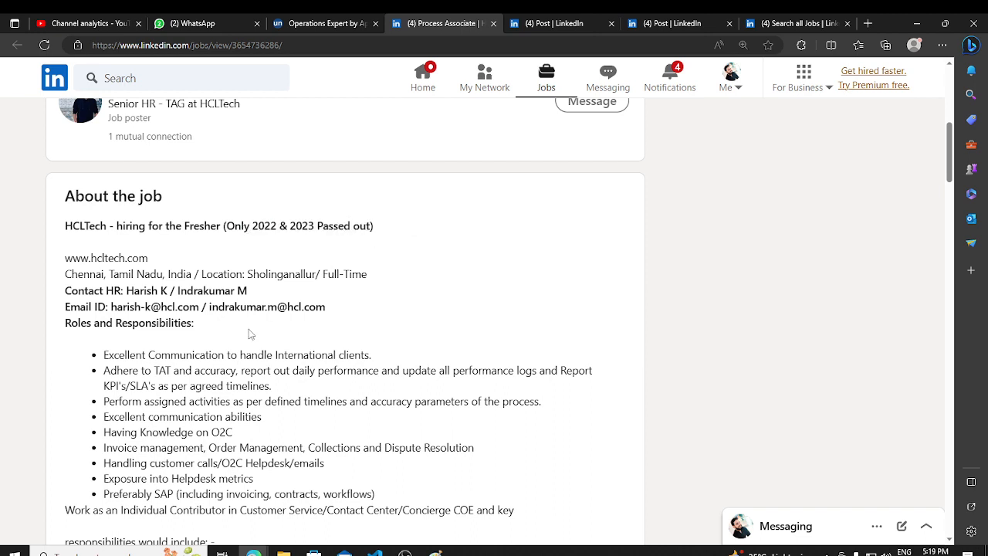
triple_click(193, 306)
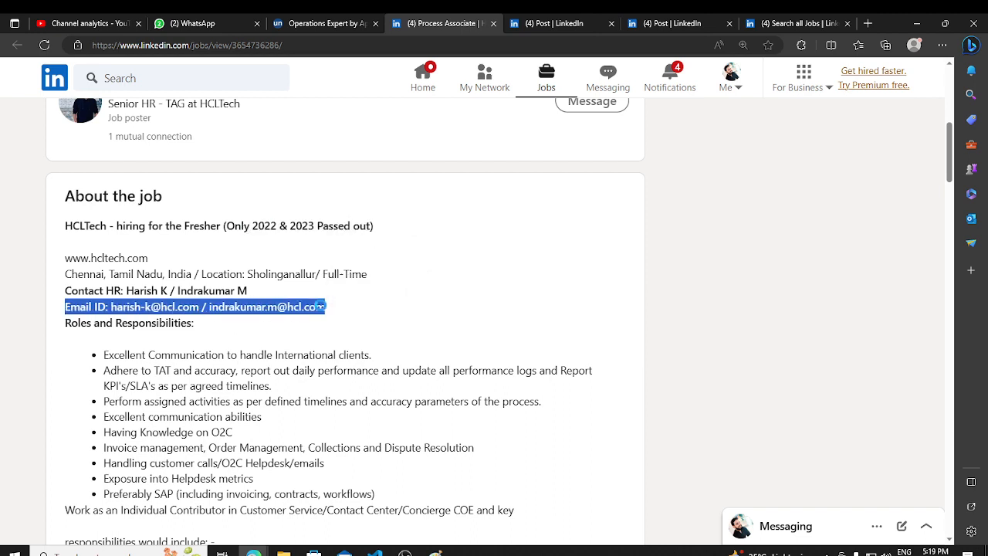
left_click(284, 325)
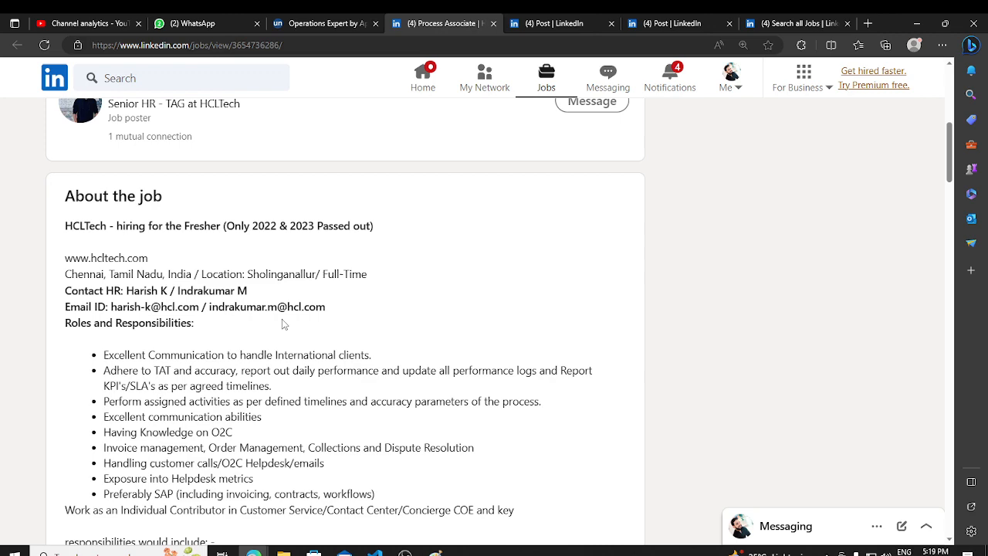
Step: Read further down to the interview rounds, highlighting the Versant Test headphones requirement
scroll("down", 3)
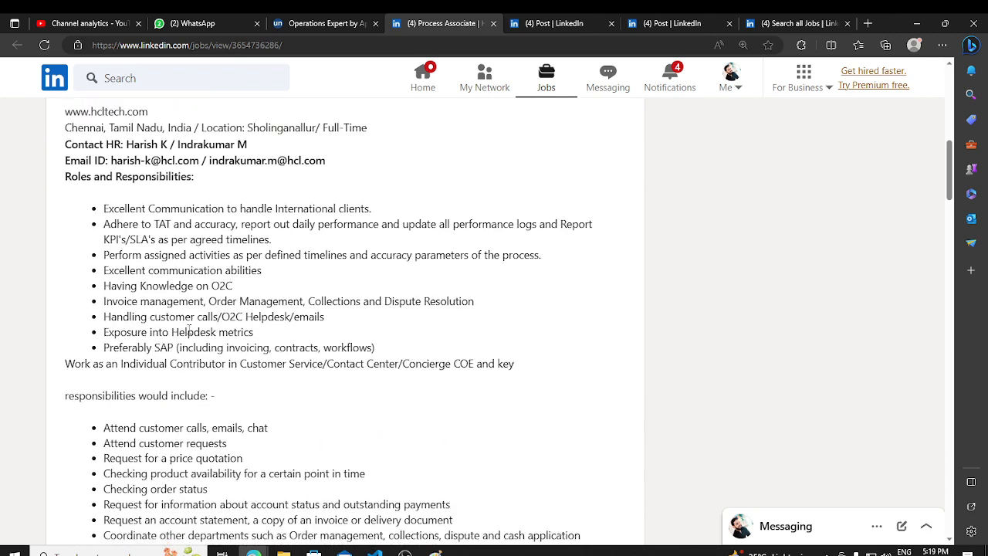
scroll("down", 3)
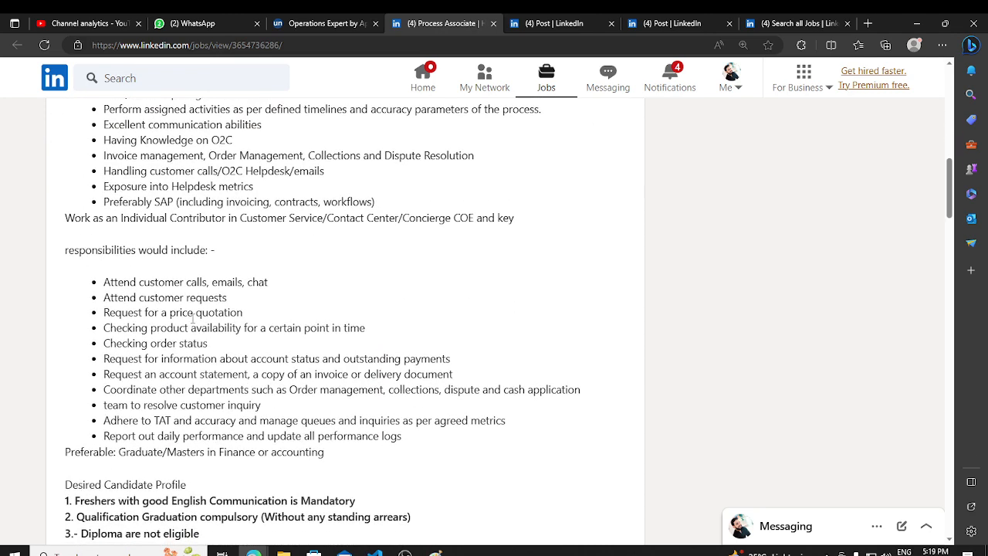
scroll("down", 3)
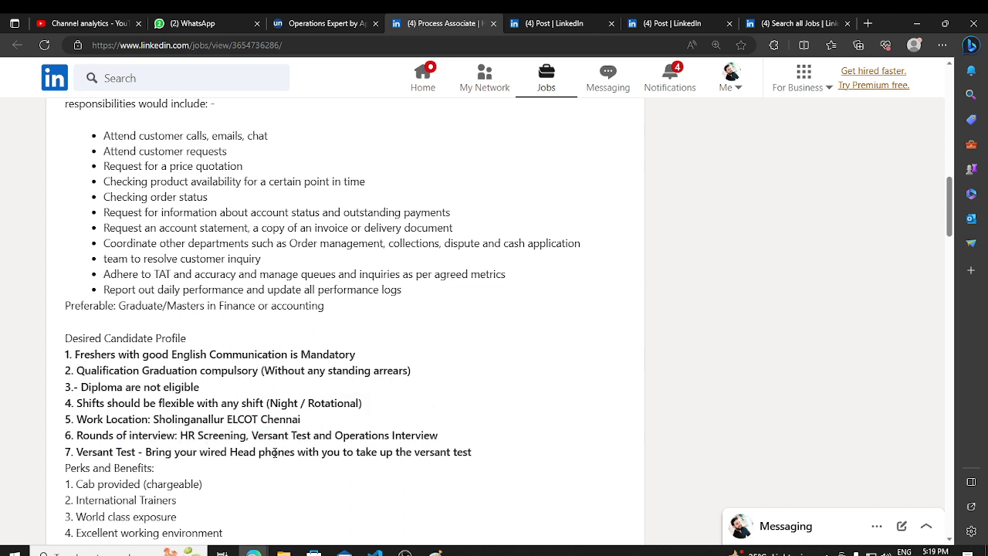
left_click_drag(93, 451, 392, 450)
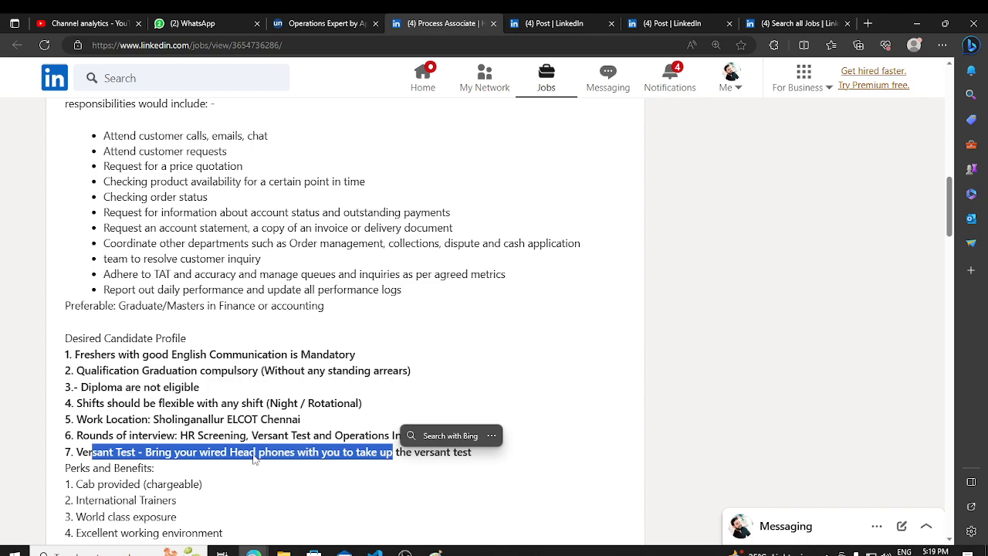
left_click_drag(255, 450, 367, 450)
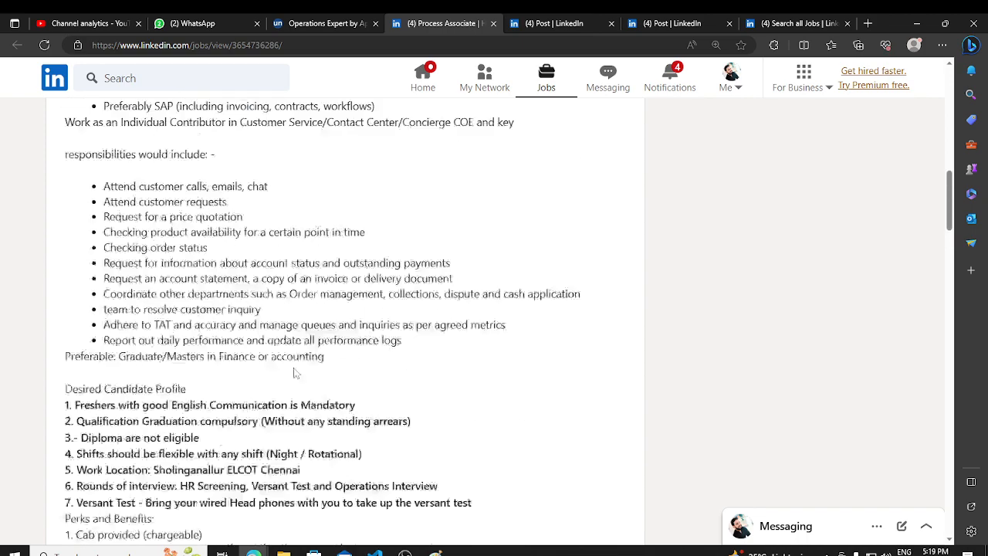
scroll("up", 3)
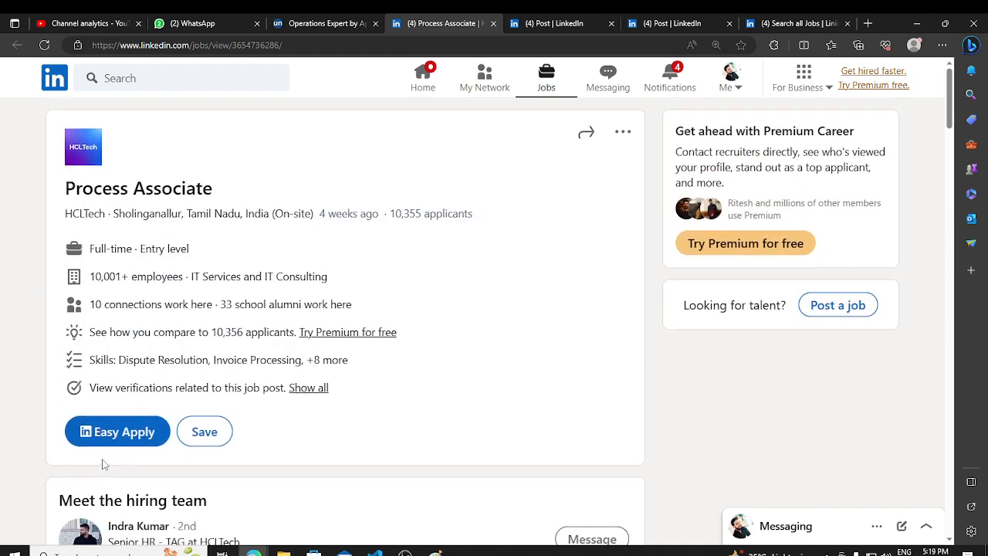
scroll("down", 3)
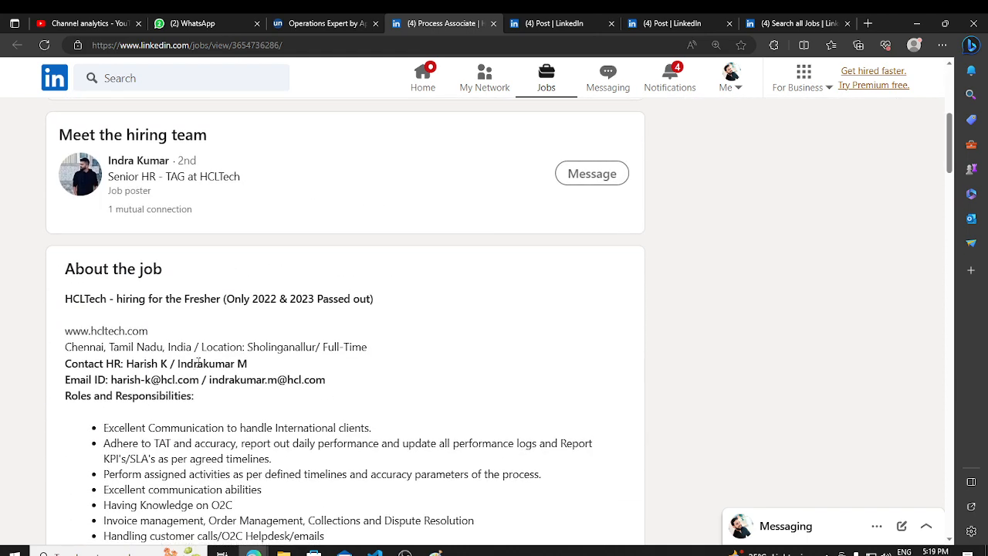
mouse_move(3, 361)
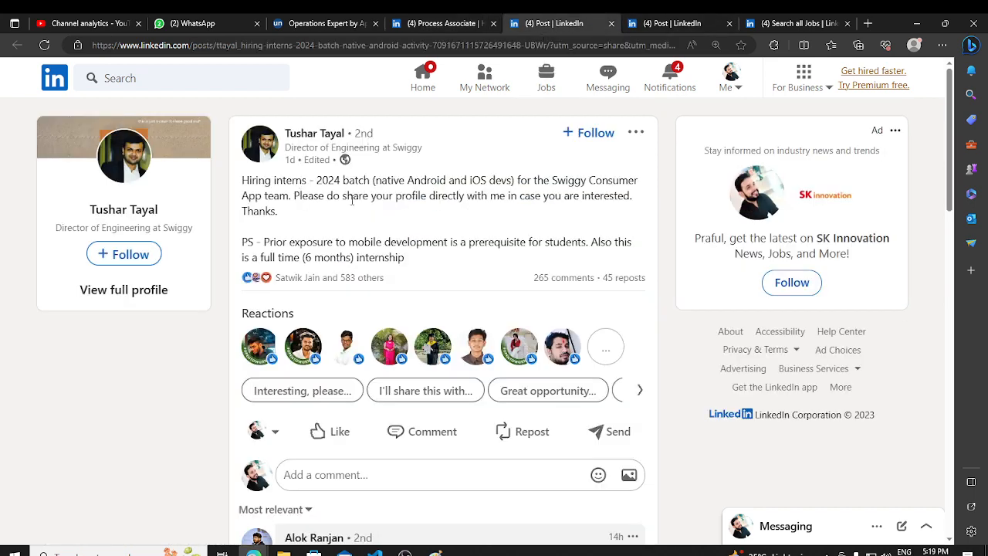
mouse_move(423, 217)
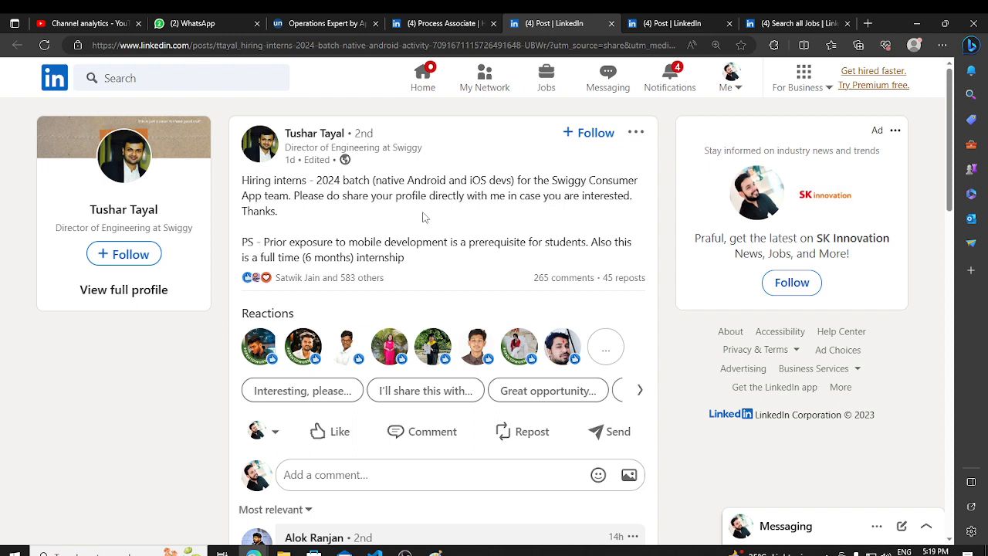
mouse_move(287, 219)
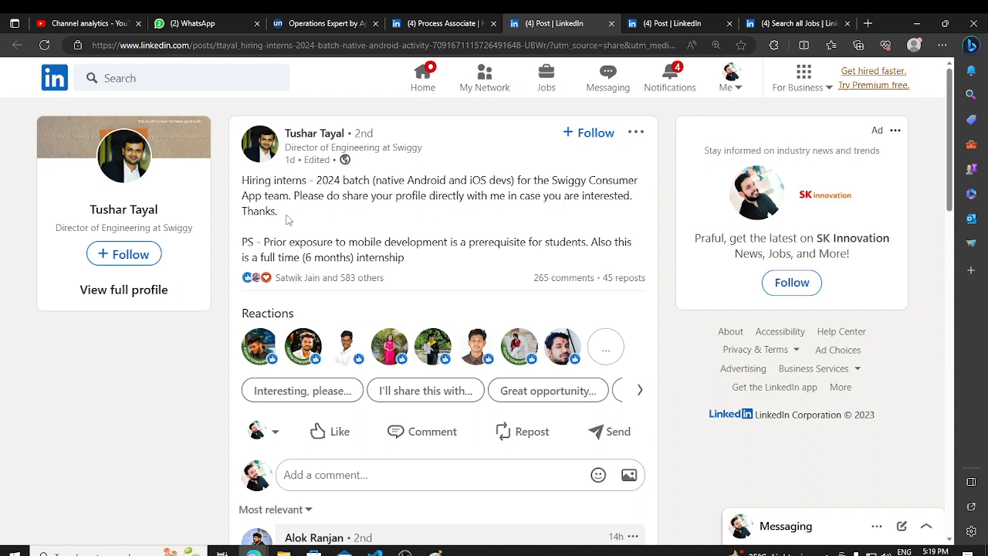
mouse_move(571, 202)
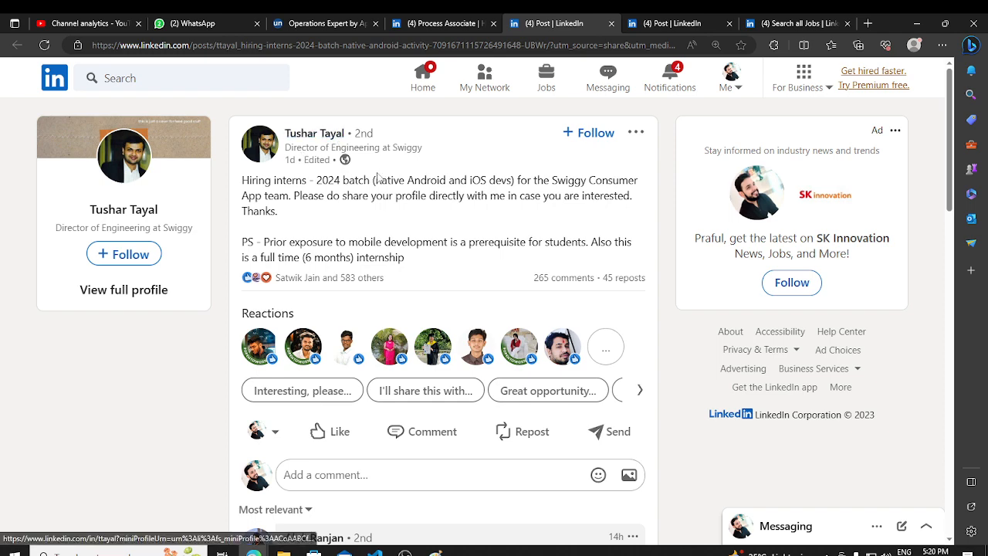
mouse_move(420, 217)
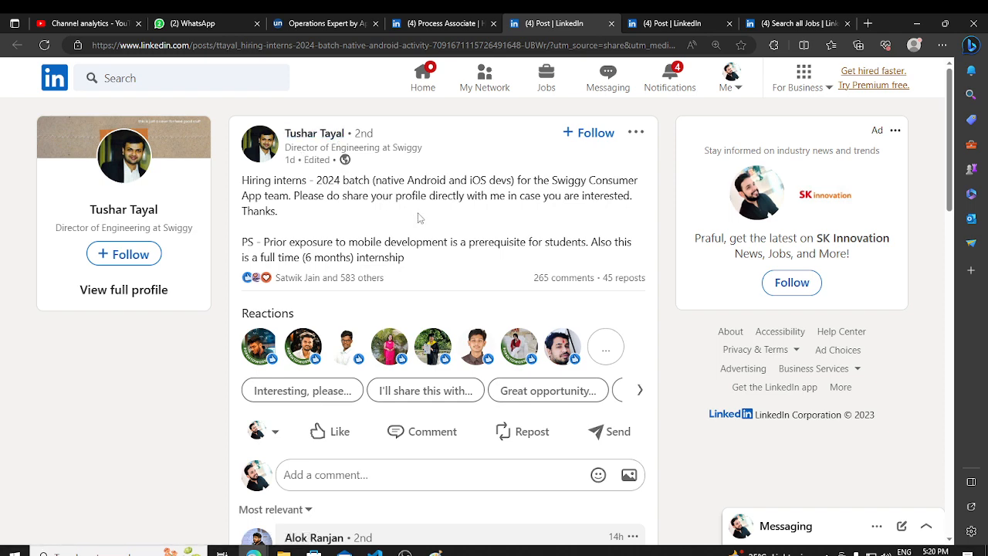
mouse_move(763, 10)
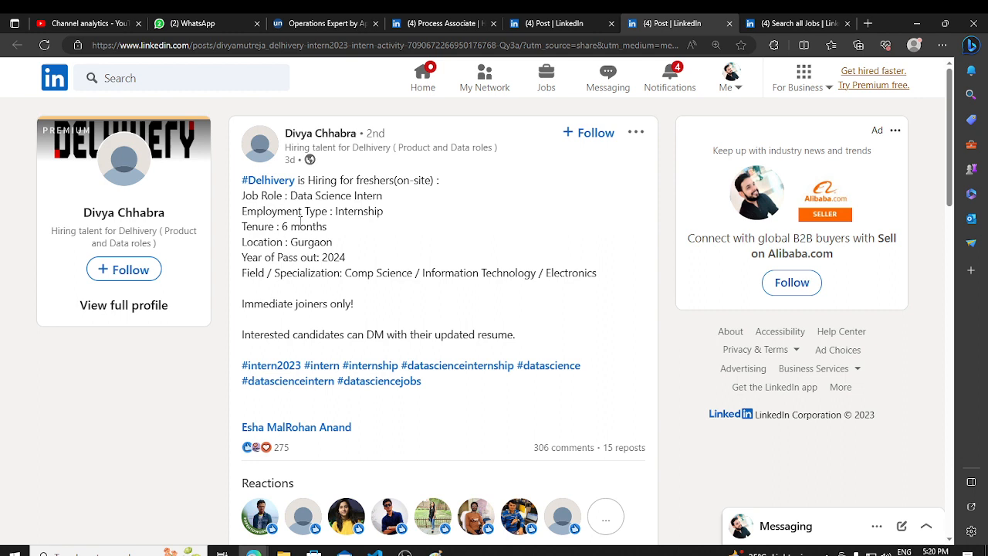
Step: Read the Delhivery Data Science Intern post, then return to the Apple Operations Expert listing
double_click(309, 241)
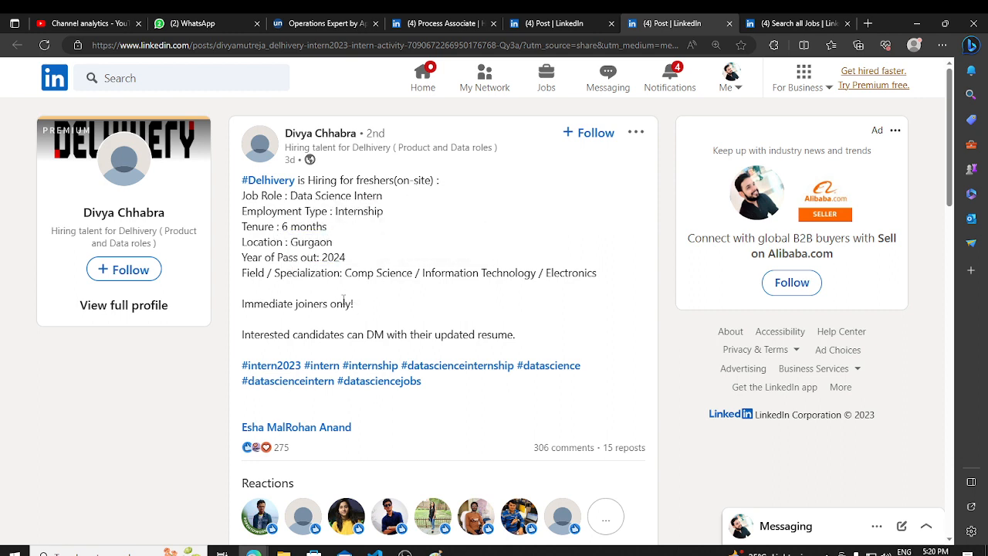
mouse_move(408, 306)
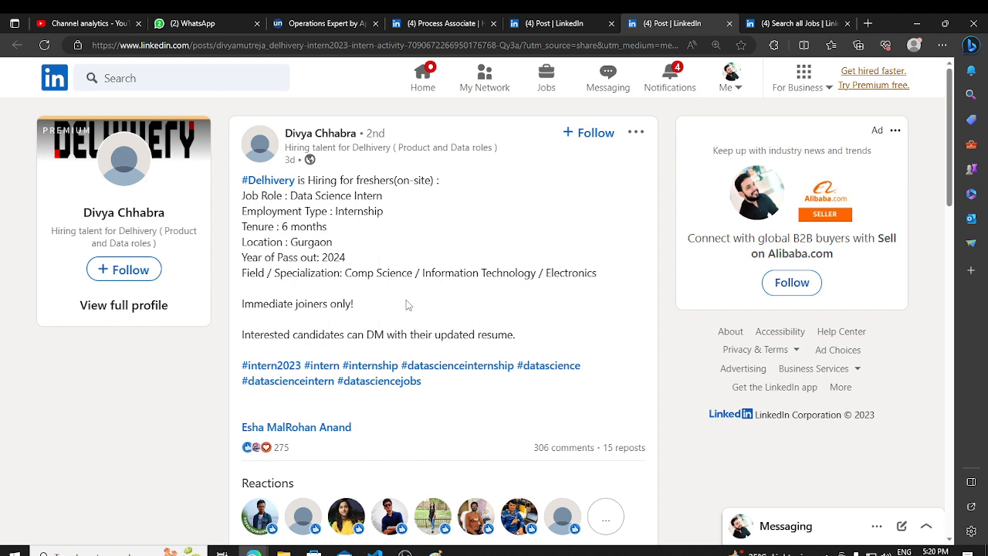
mouse_move(379, 290)
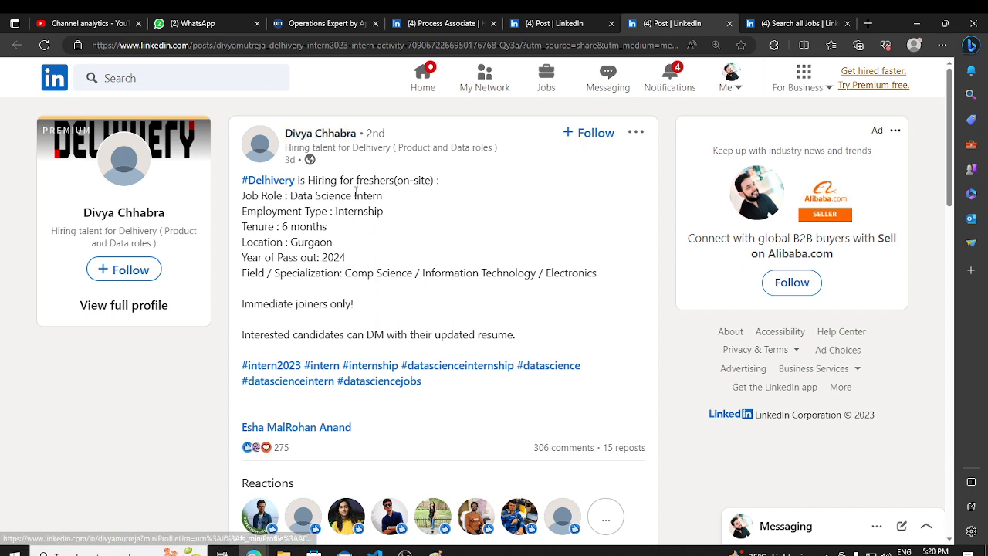
mouse_move(361, 260)
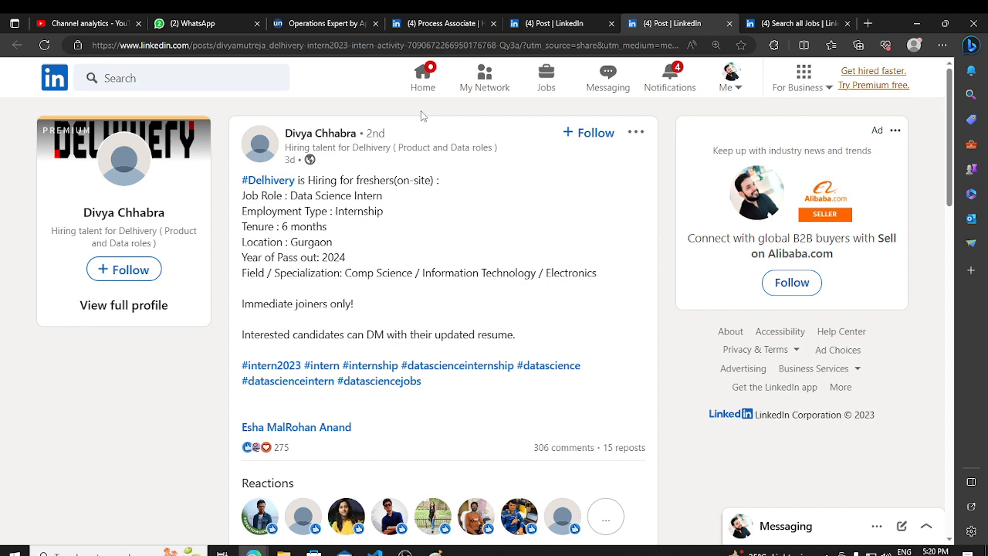
left_click(332, 24)
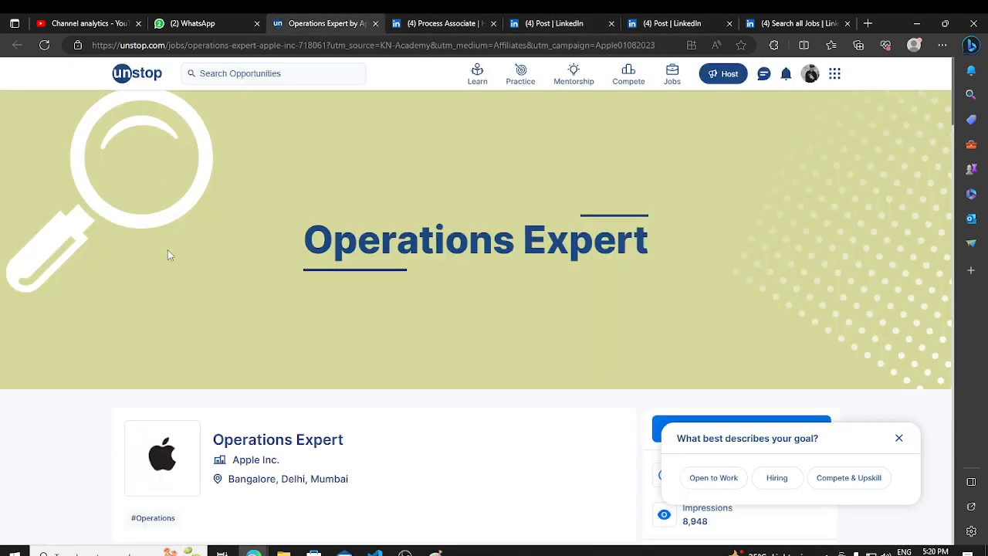